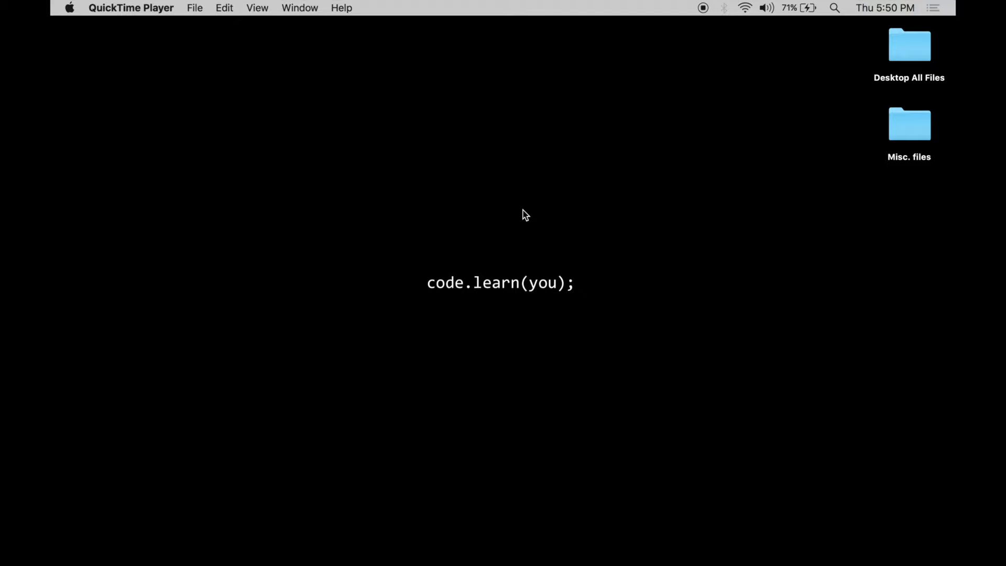
Step: Launch RStudio by searching 'Rstudio' in Spotlight
type("Rstudio")
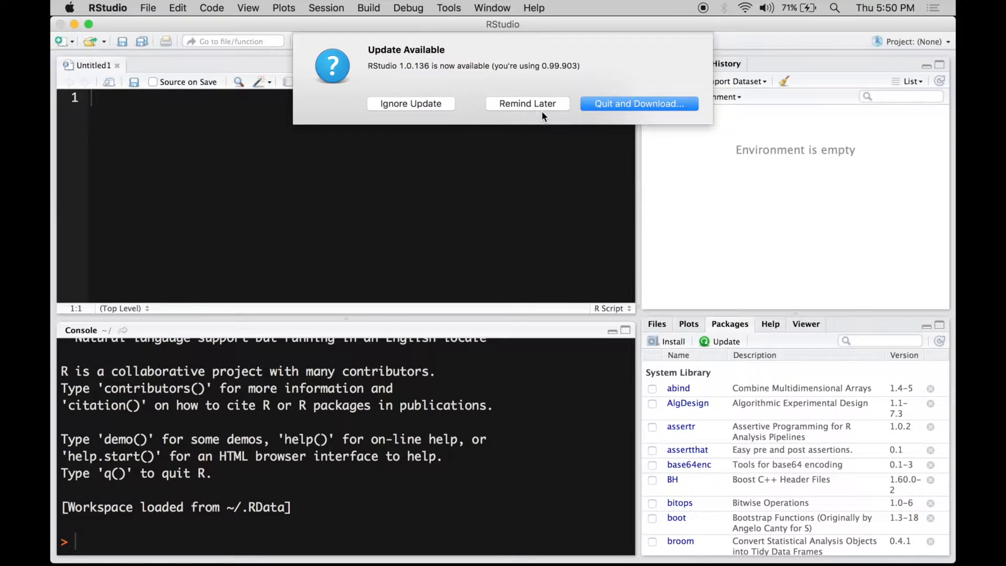
Step: Dismiss the update notice with Remind Later and open Global Options at Appearance
left_click(527, 104)
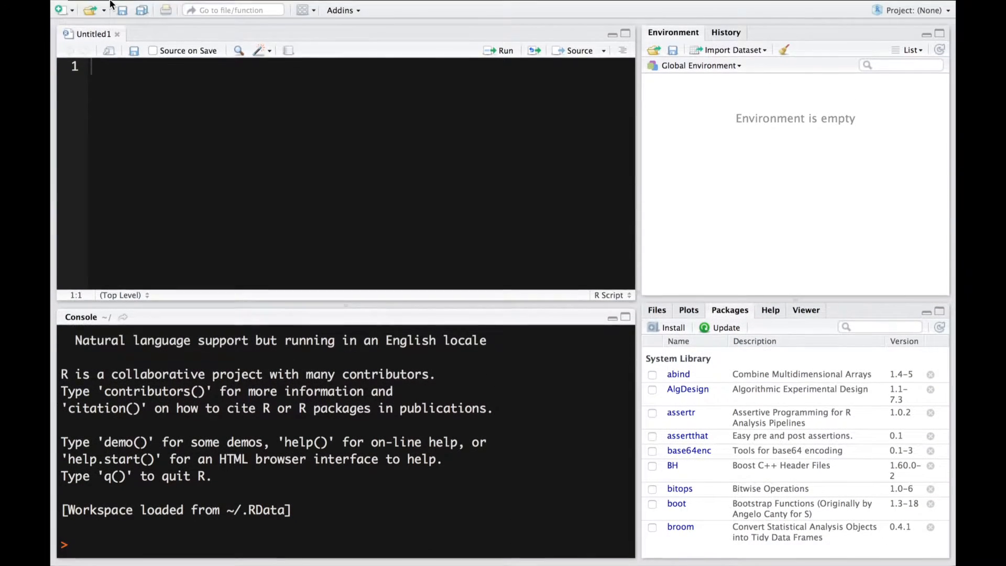
left_click(149, 8)
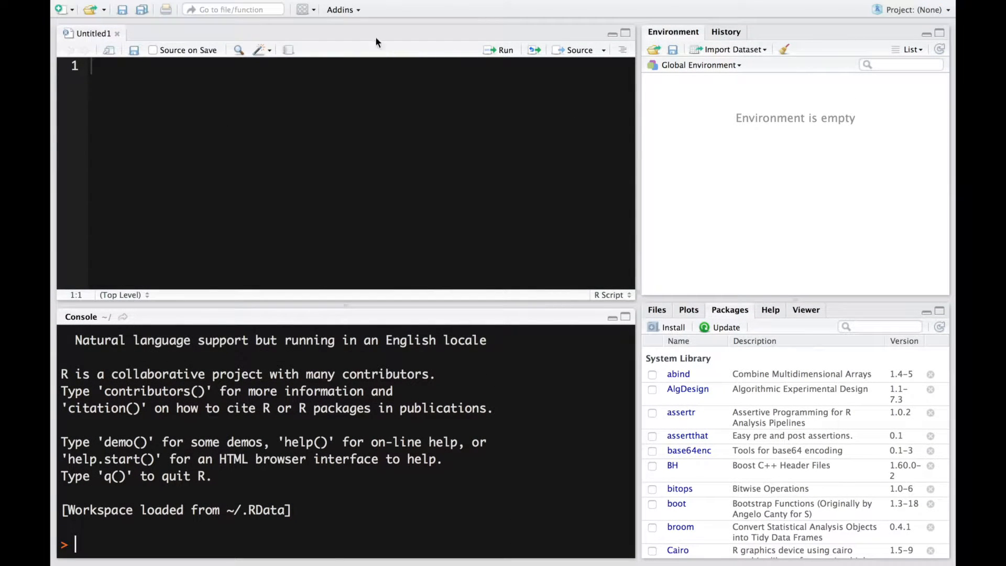
mouse_move(218, 5)
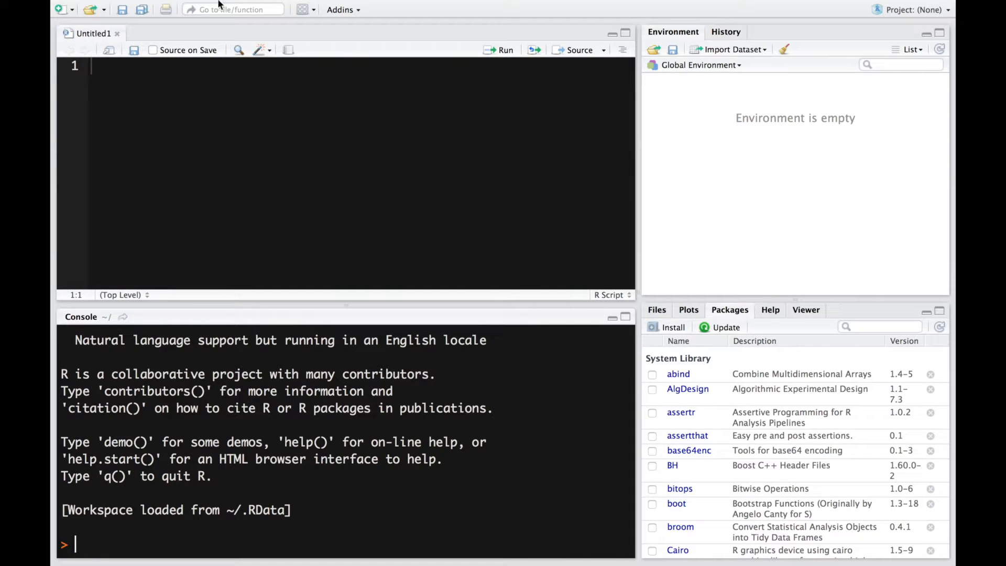
left_click(107, 8)
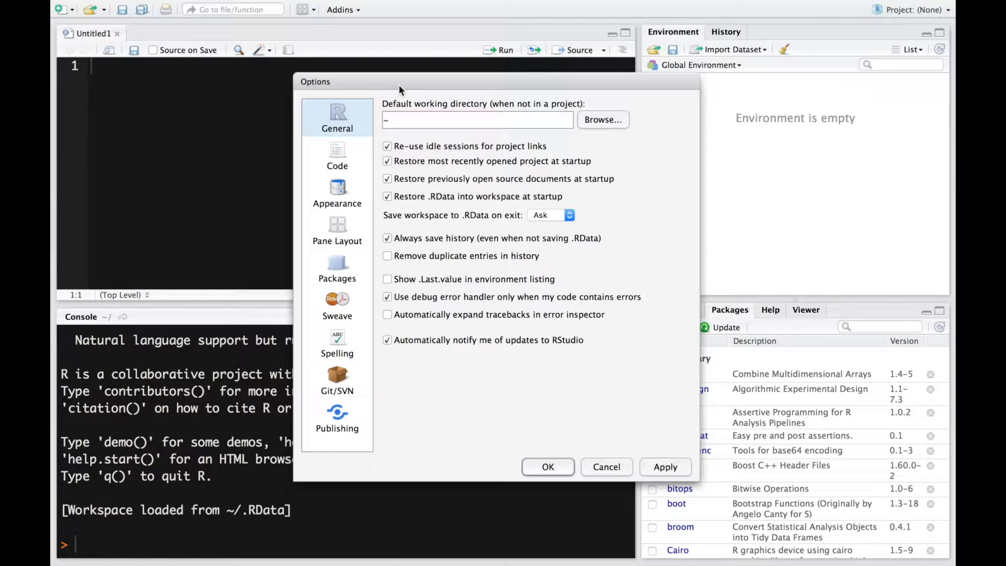
mouse_move(356, 181)
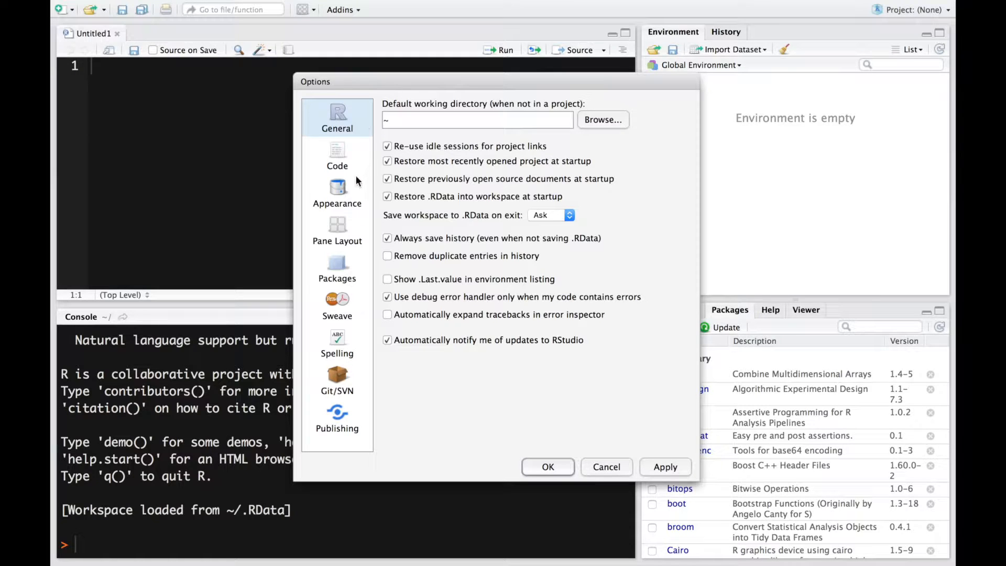
left_click(337, 192)
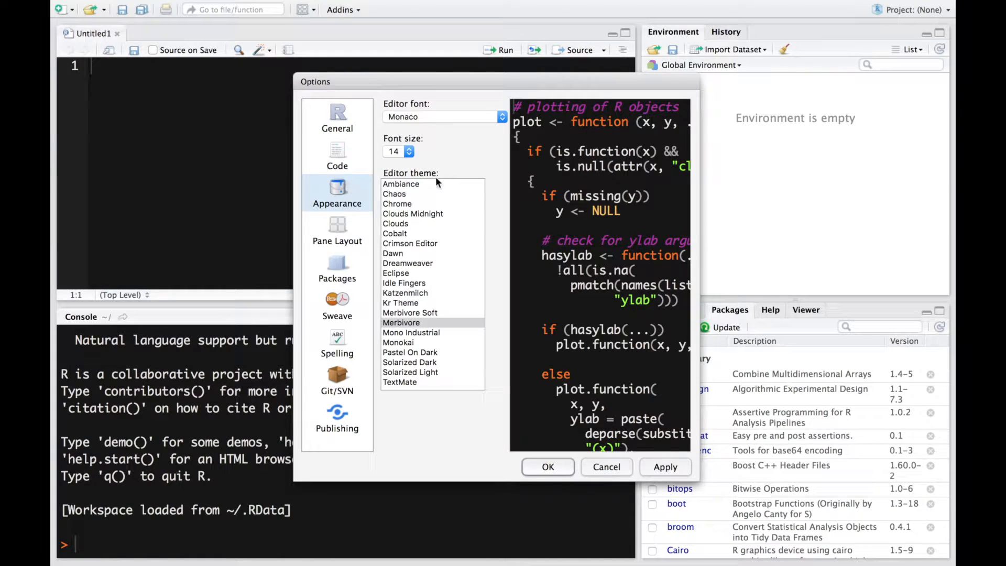
scroll("down", 3)
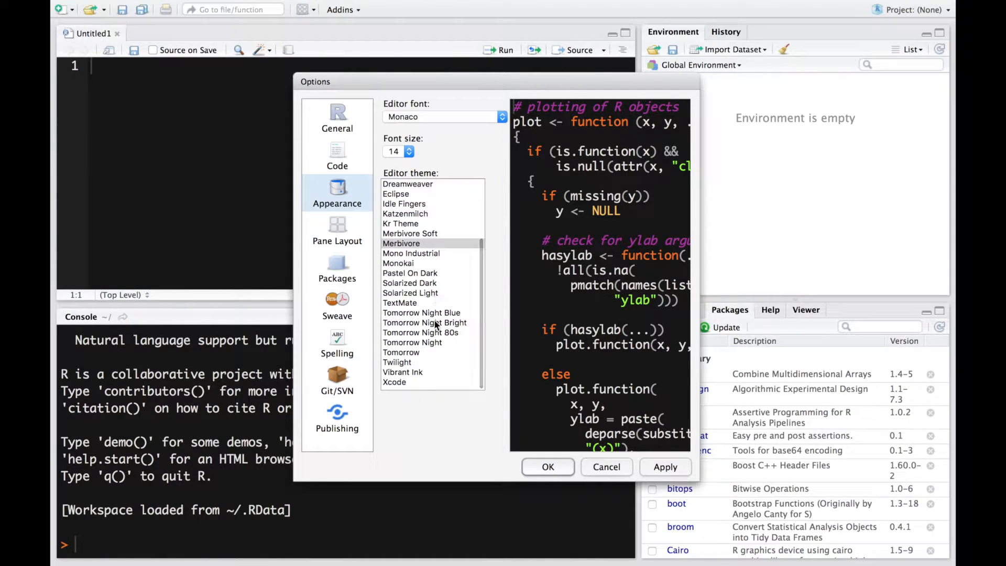
left_click(394, 382)
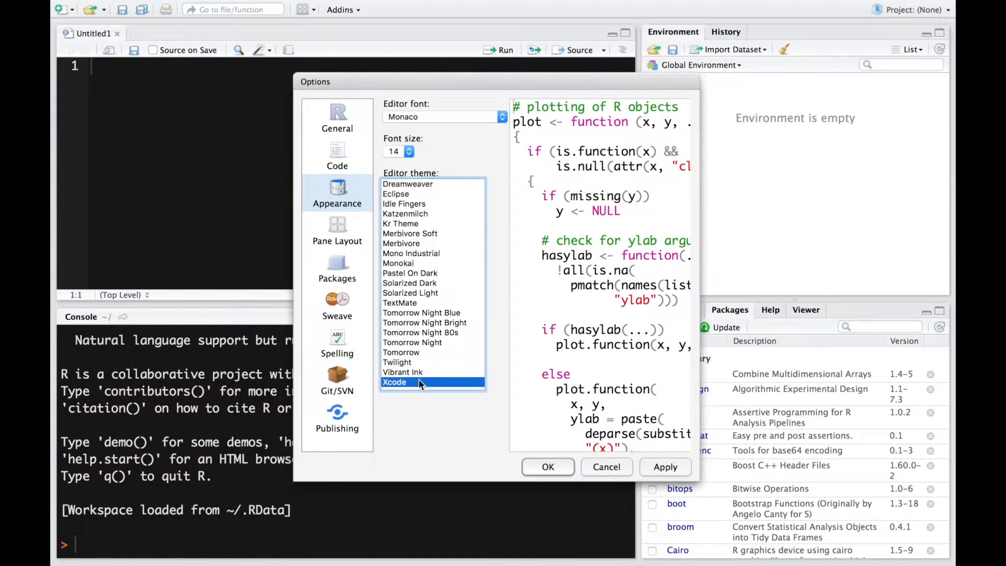
scroll("up", 3)
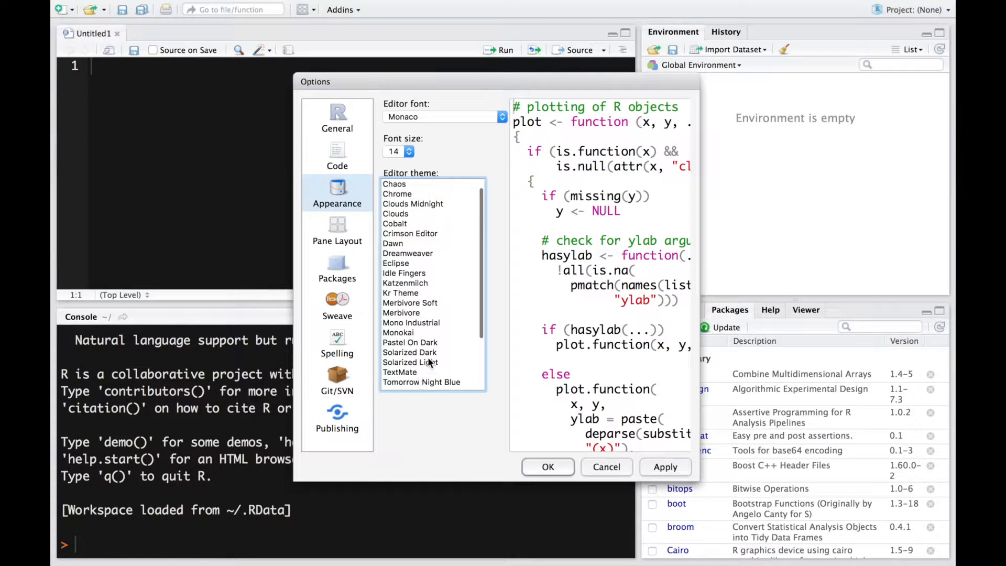
left_click(398, 313)
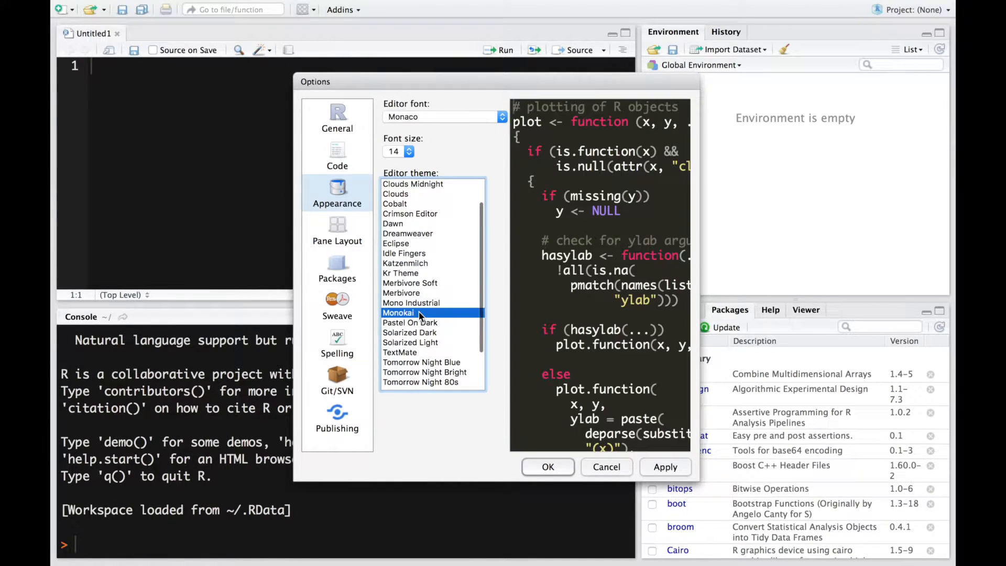
left_click(402, 292)
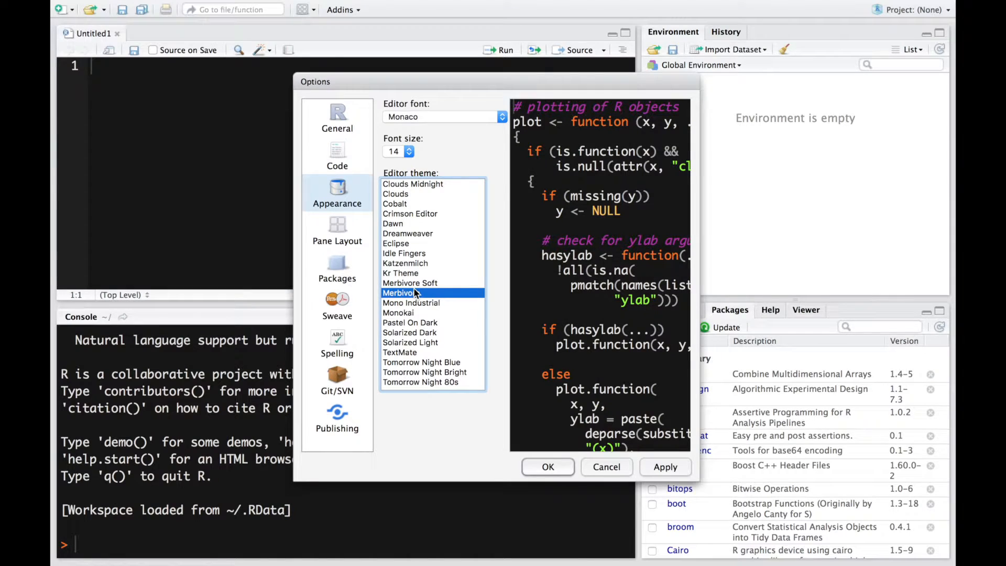
mouse_move(409, 151)
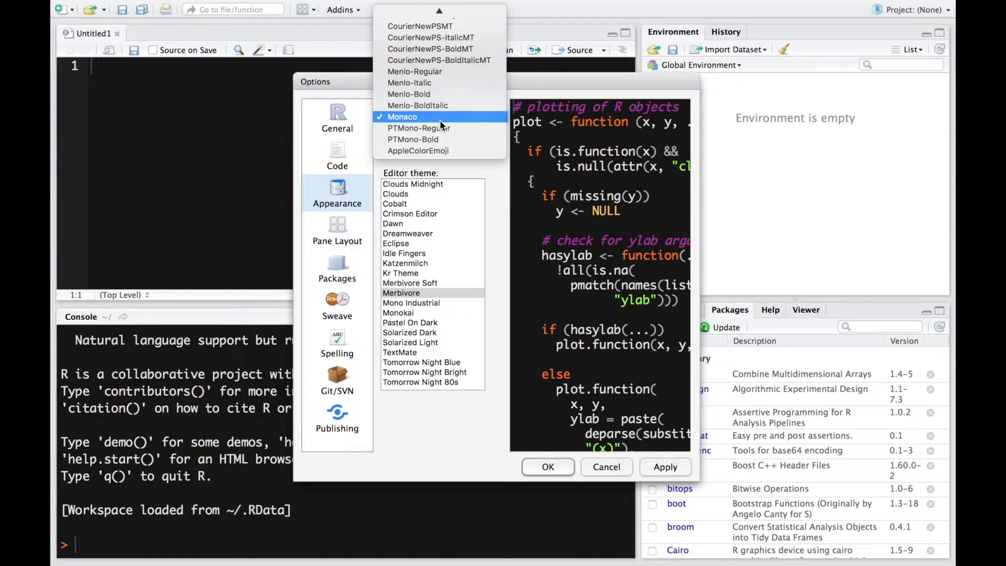
scroll("up", 3)
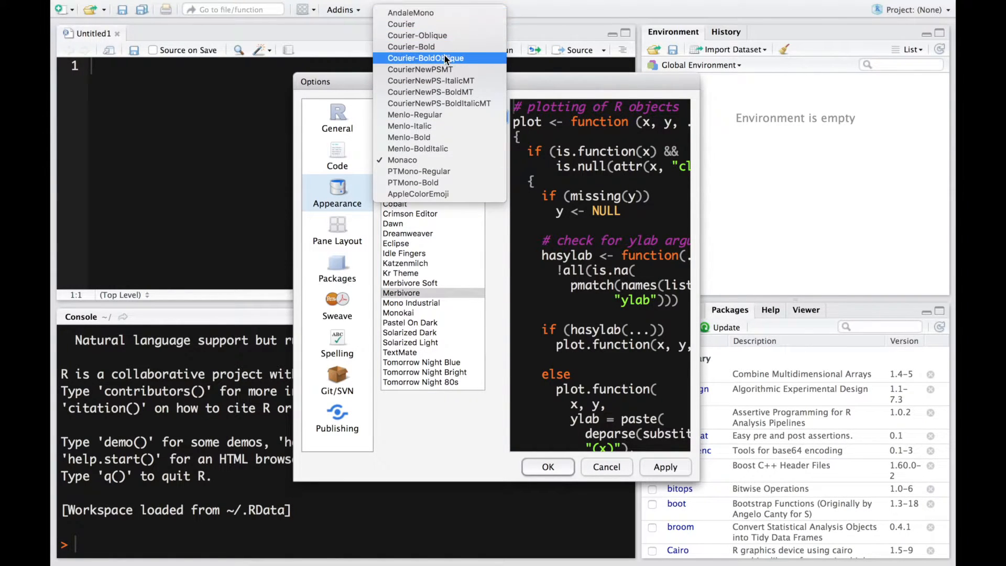
mouse_move(421, 70)
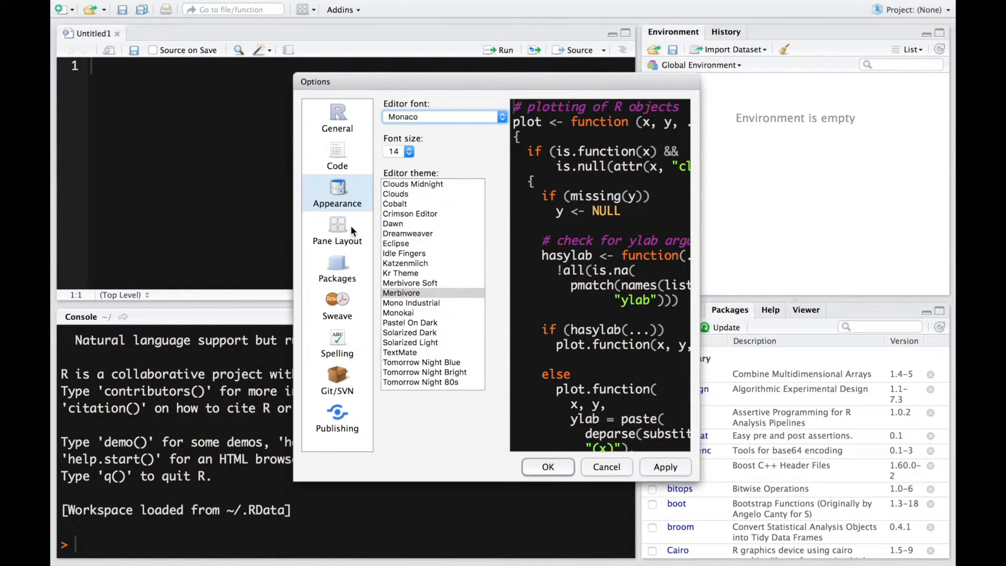
Step: In Pane Layout, swap the top-left quadrant to Console, then back to Source
left_click(337, 230)
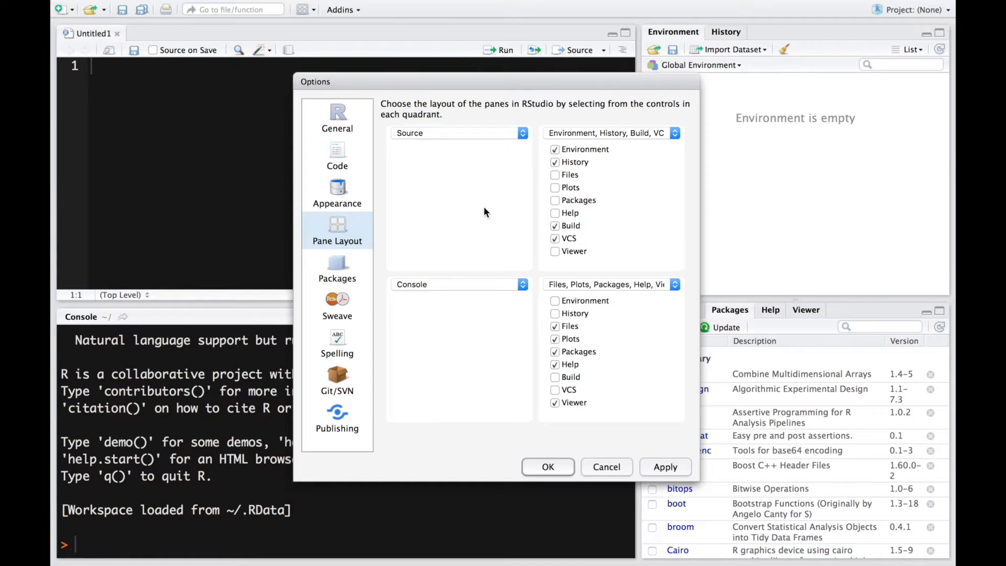
mouse_move(575, 94)
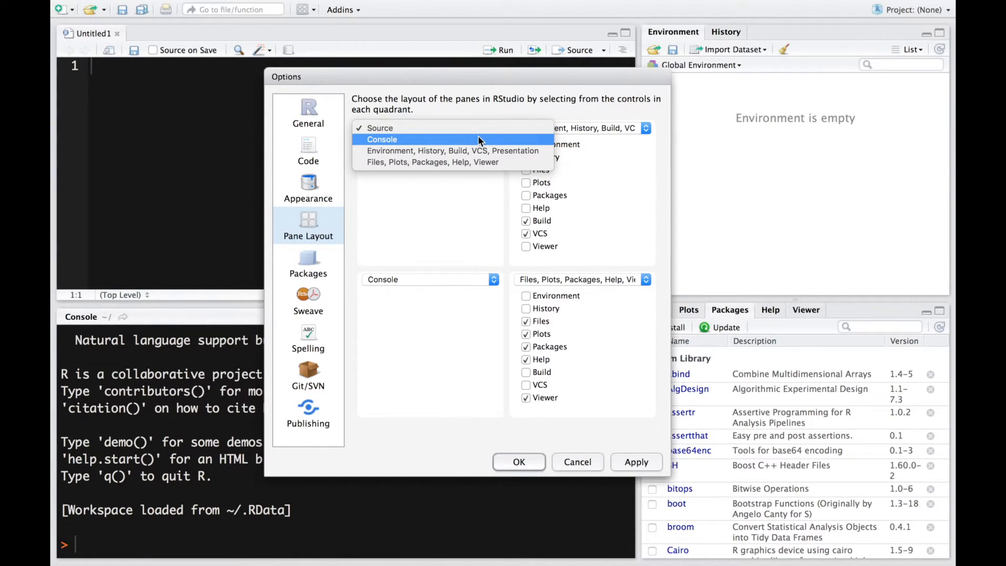
left_click(382, 140)
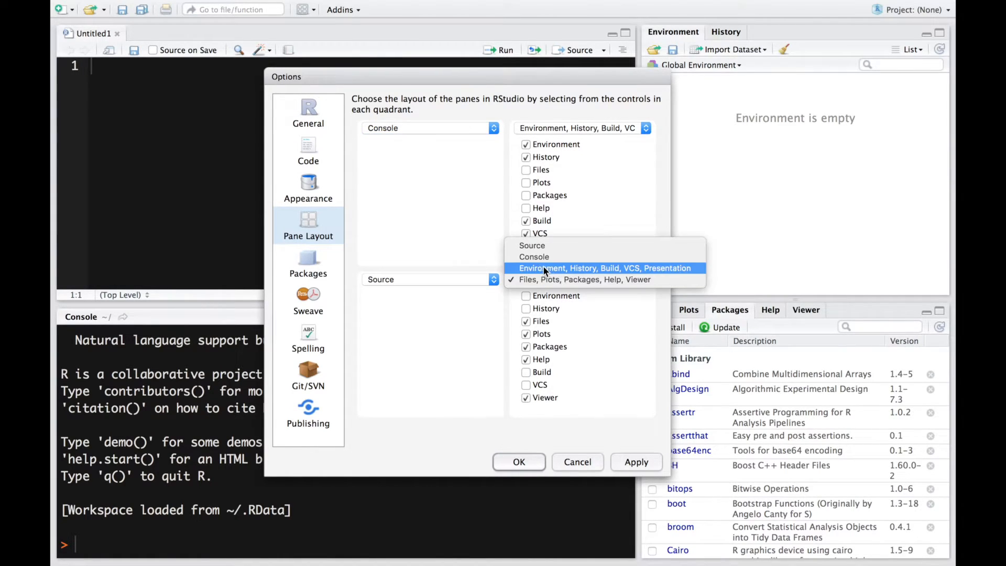
left_click(430, 128)
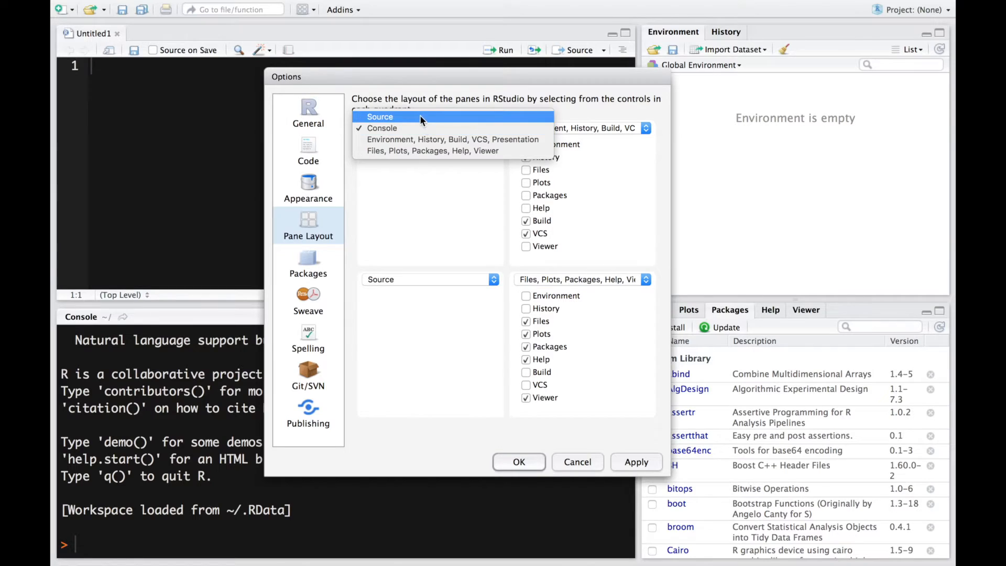
left_click(382, 128)
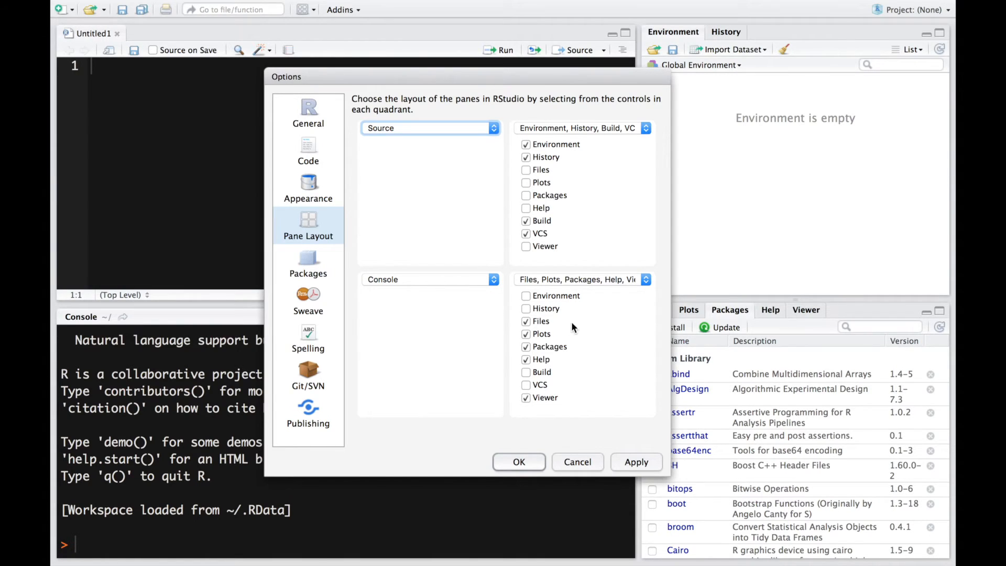
mouse_move(478, 215)
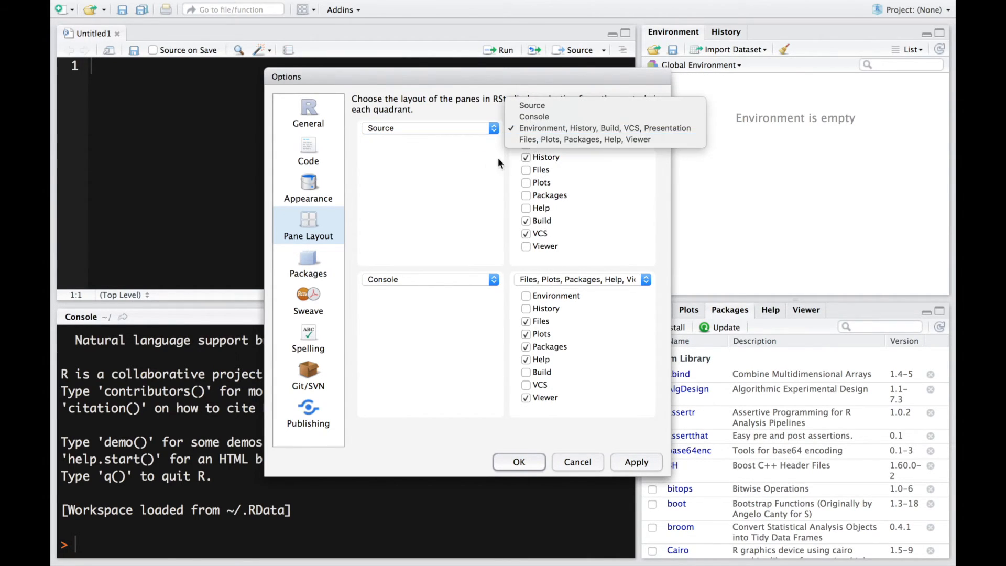
Step: Keep Environment, History in the top-right quadrant and confirm the options with OK
left_click(604, 128)
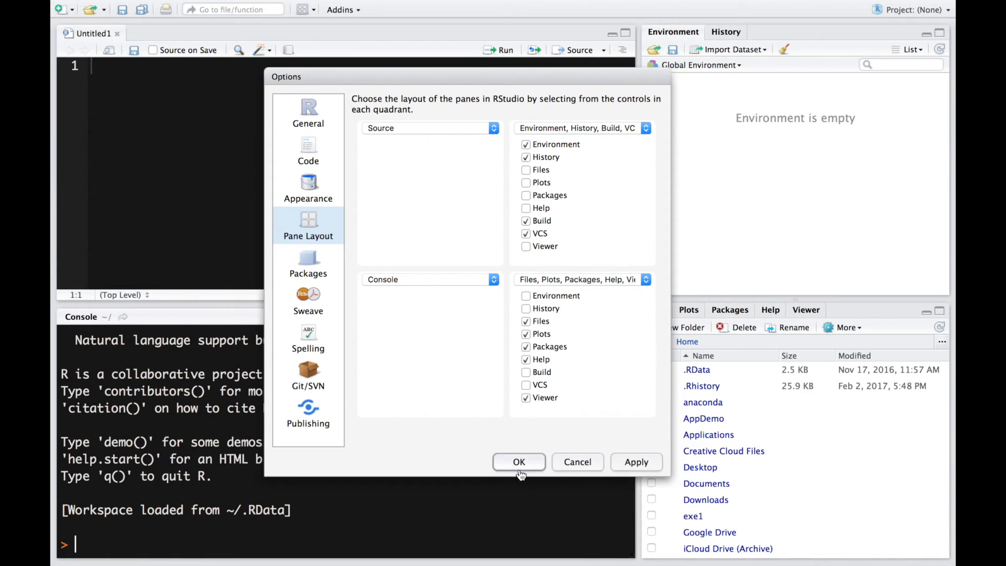
left_click(519, 463)
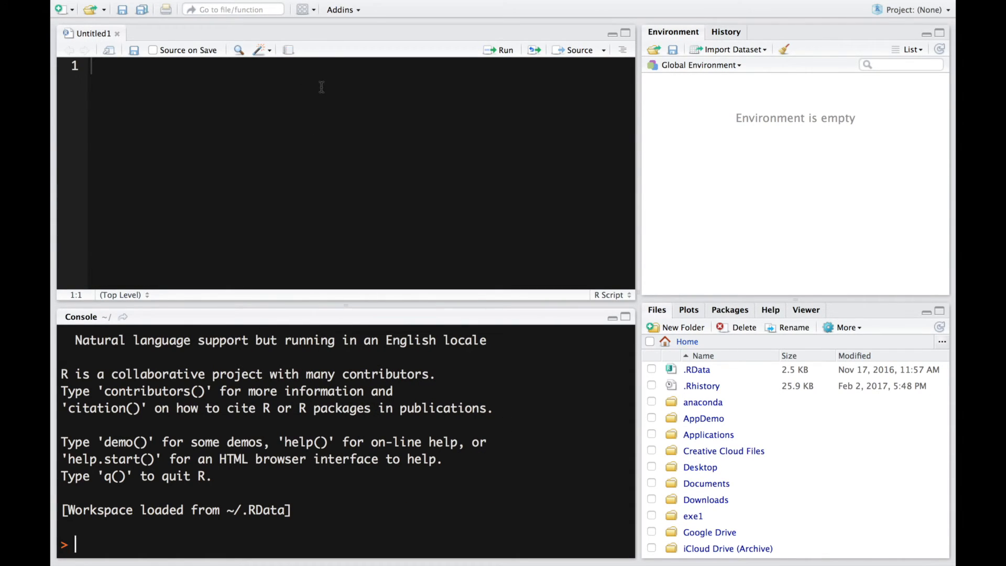
mouse_move(503, 174)
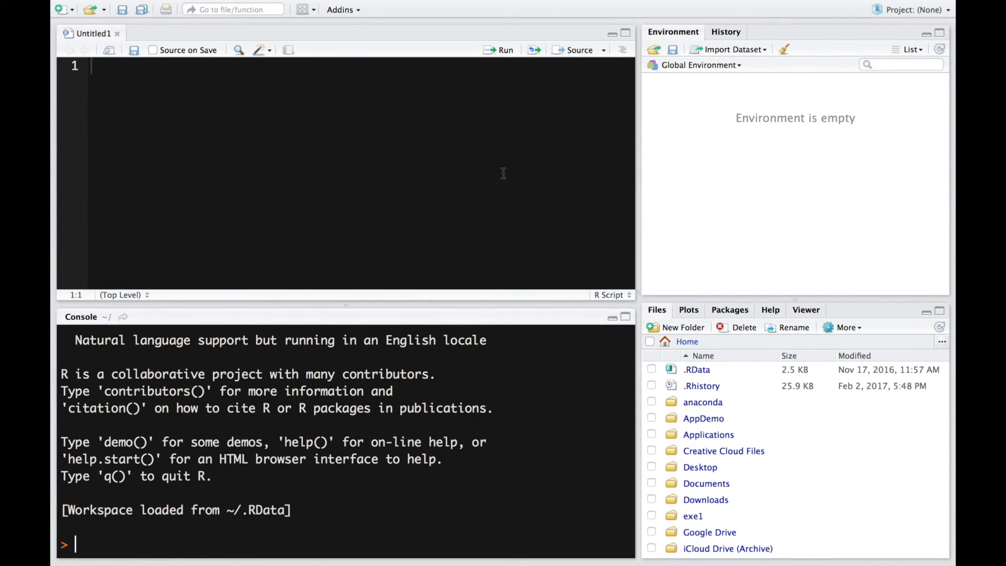